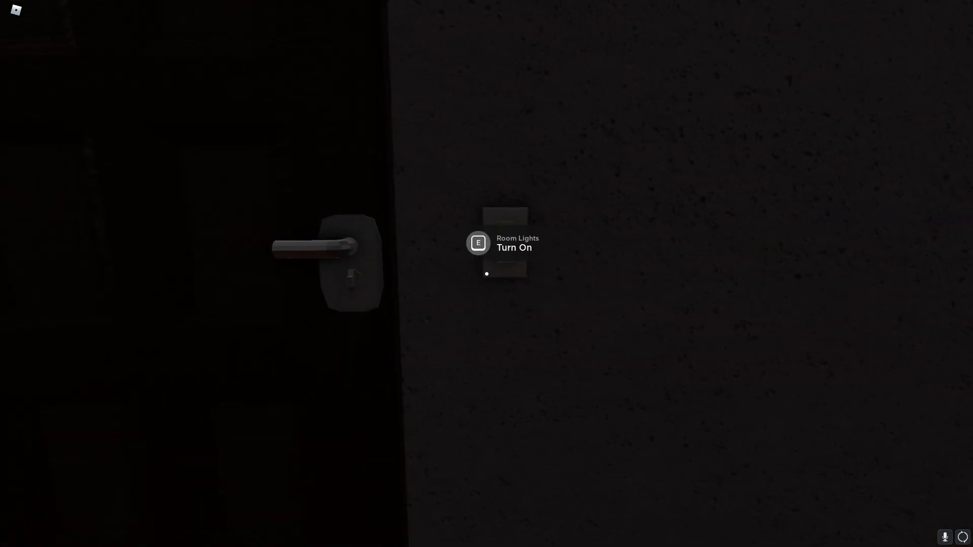
# Step: Turn on the room lights at the wall switch and head along the upstairs landing to the hallway
pyautogui.press('e')
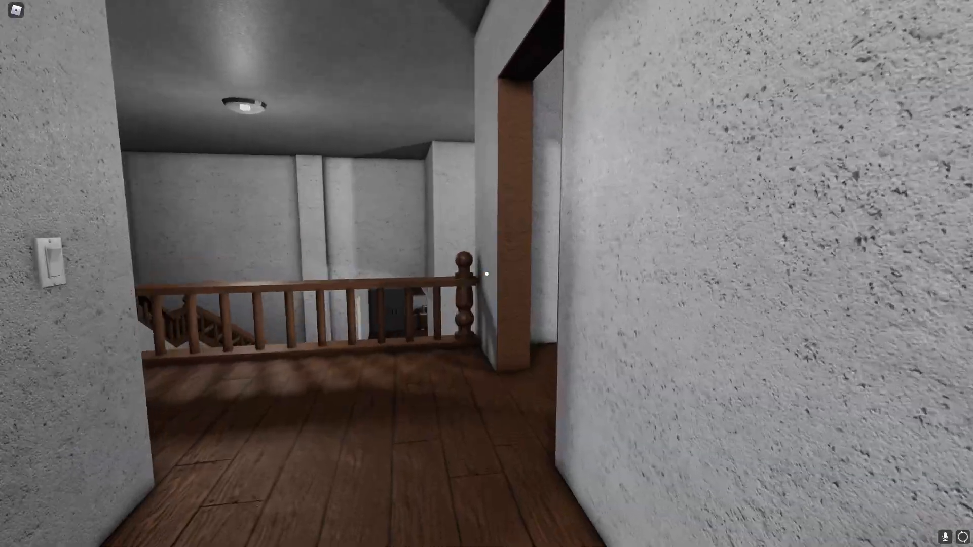
pyautogui.moveTo(486, 273)
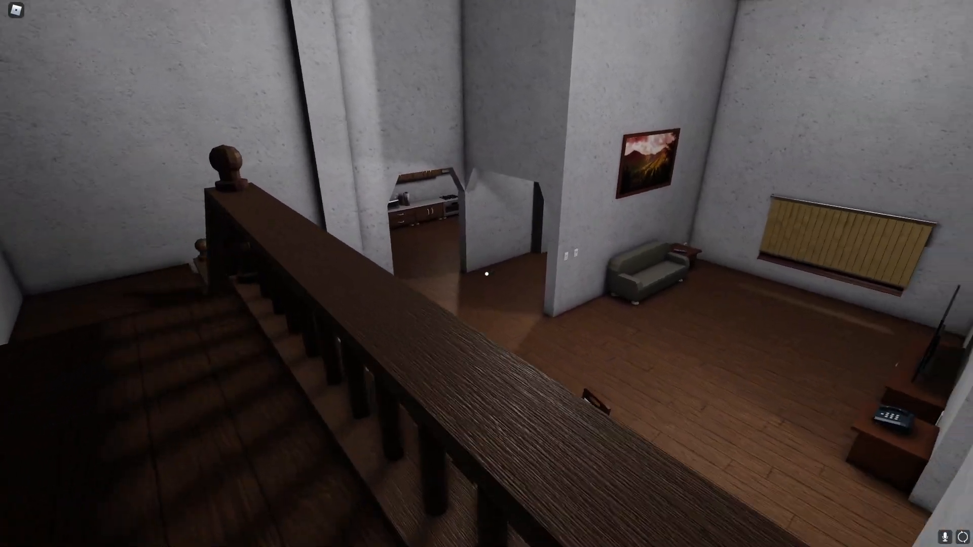
pyautogui.moveTo(486, 274)
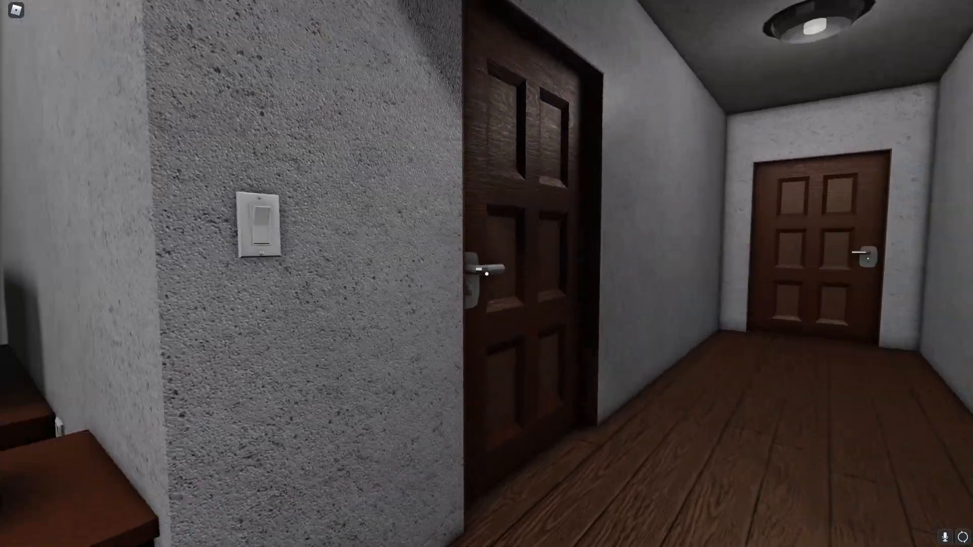
# Step: Open the bedroom door with E and walk in beside the bed
pyautogui.click(257, 224)
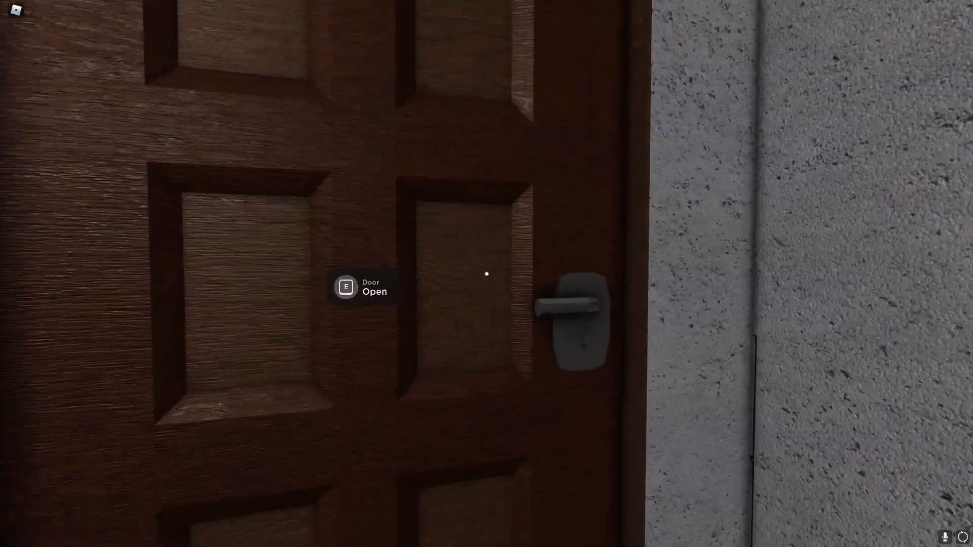
pyautogui.press('e')
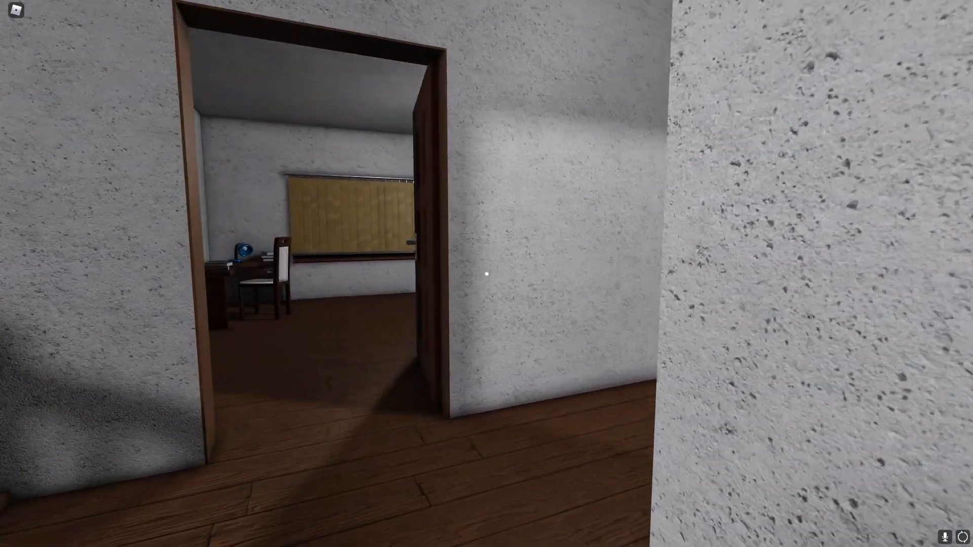
pyautogui.moveTo(487, 273)
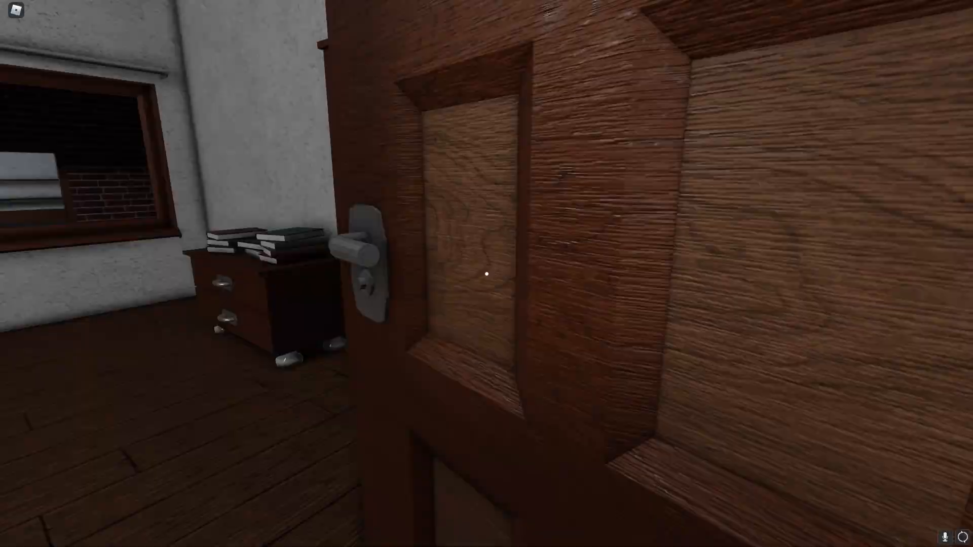
pyautogui.moveTo(487, 274)
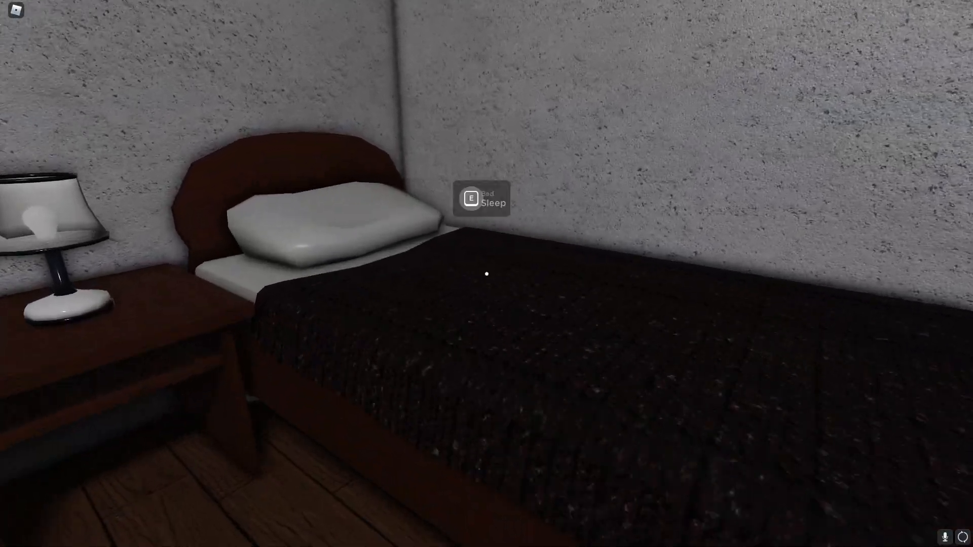
pyautogui.moveTo(487, 274)
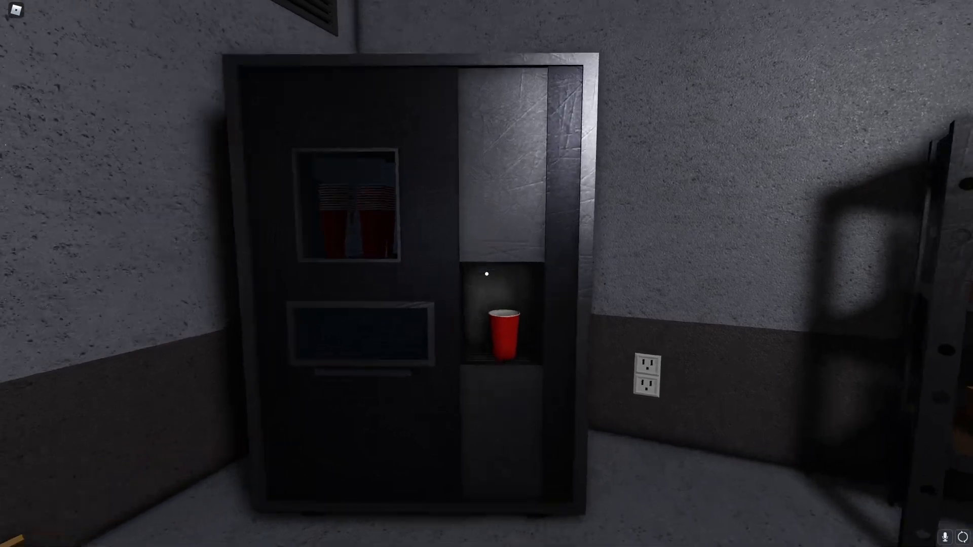
pyautogui.moveTo(486, 274)
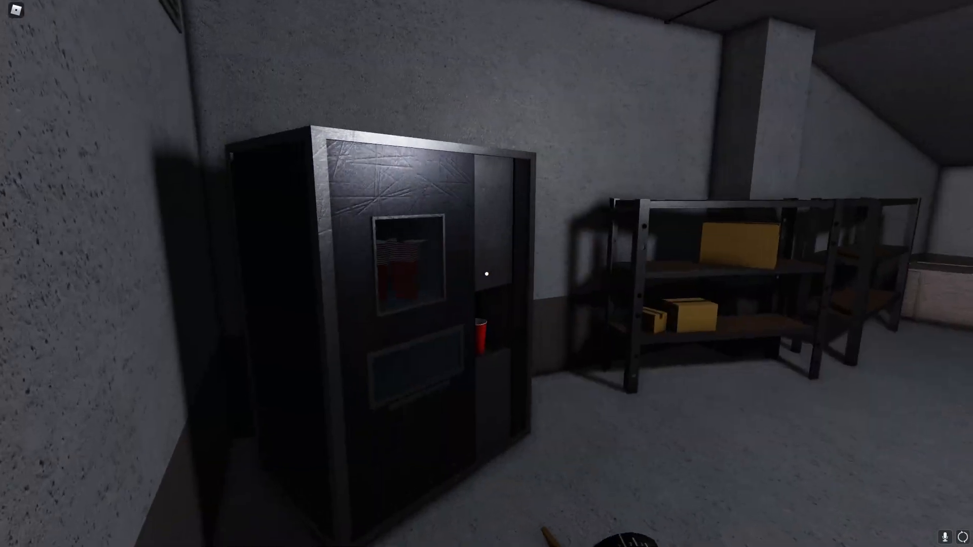
pyautogui.moveTo(486, 274)
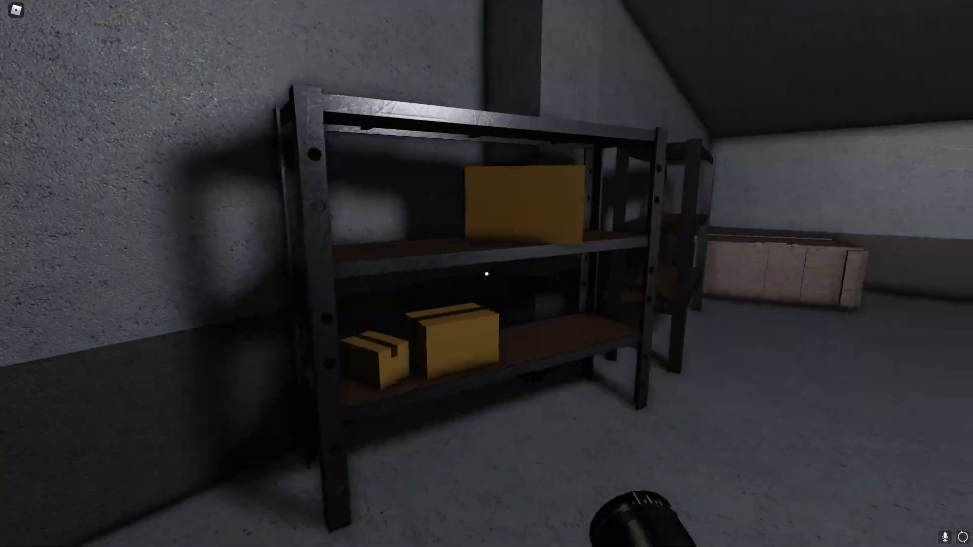
pyautogui.moveTo(487, 274)
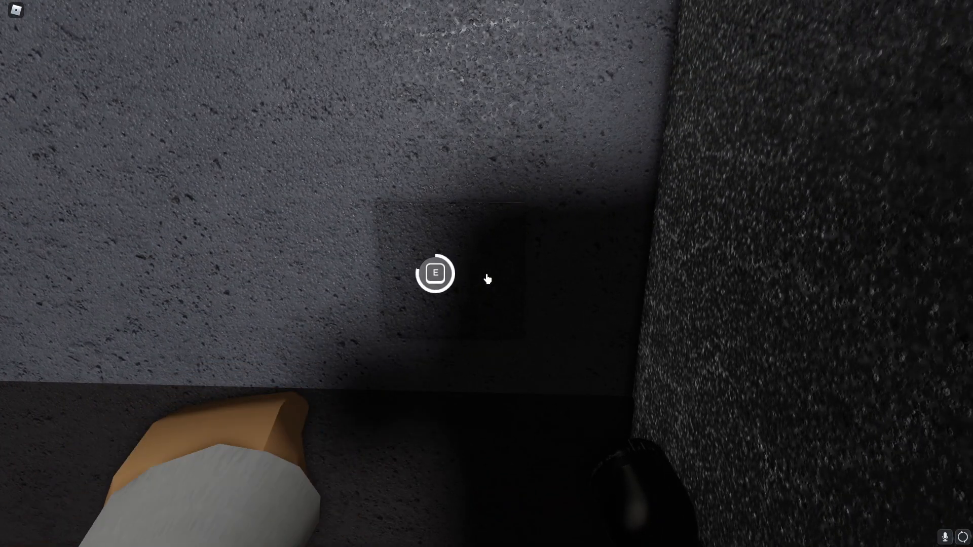
# Step: Interact with the dark wall panel, then wash hands at the bathroom sink and return to the hallway
pyautogui.press('e')
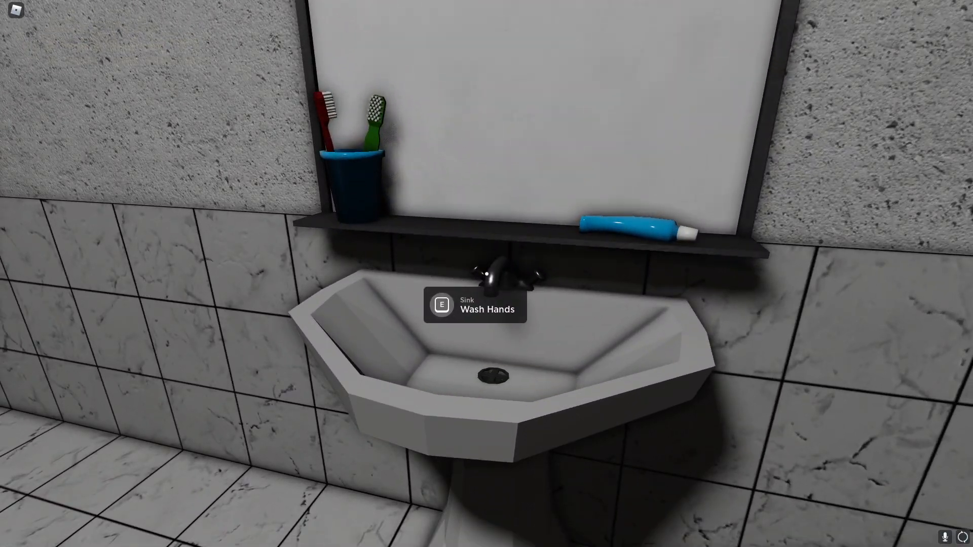
pyautogui.press('e')
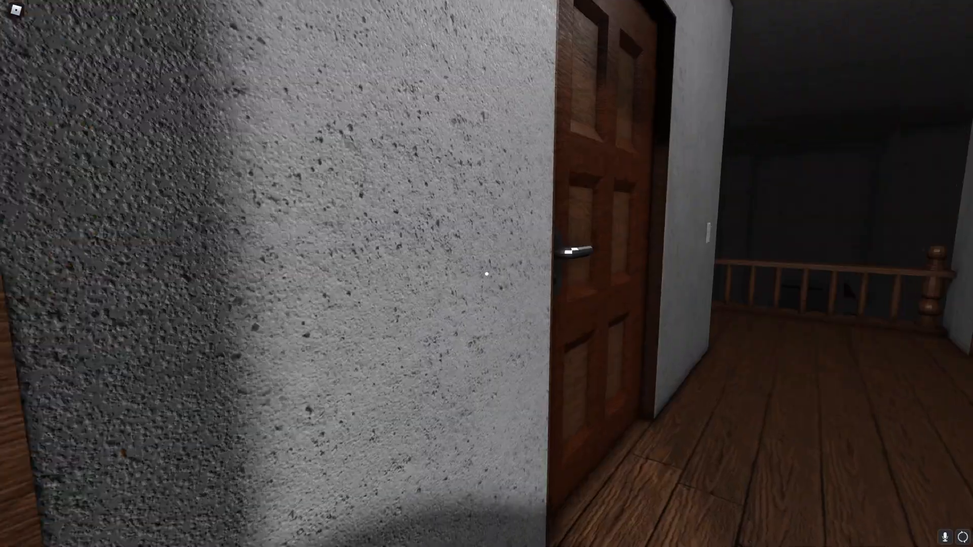
pyautogui.moveTo(487, 273)
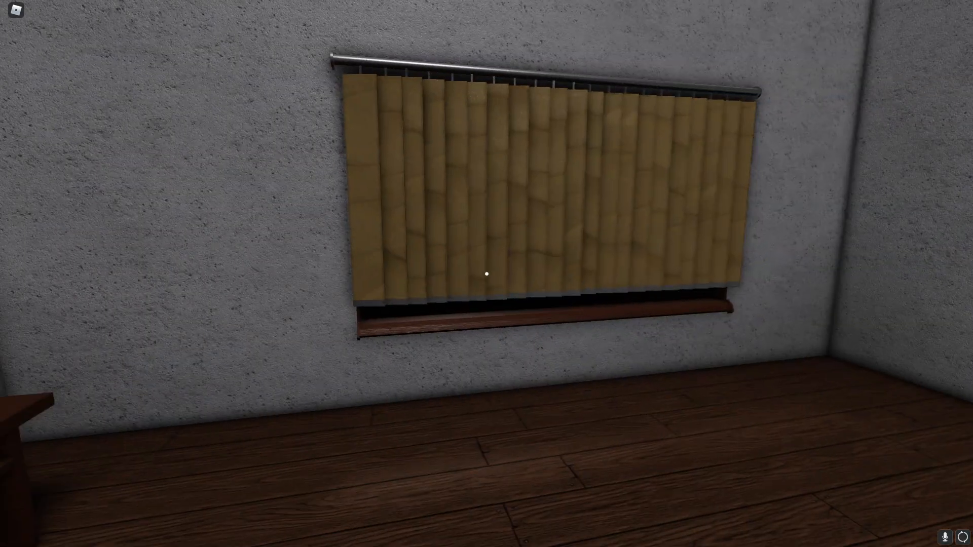
pyautogui.moveTo(487, 274)
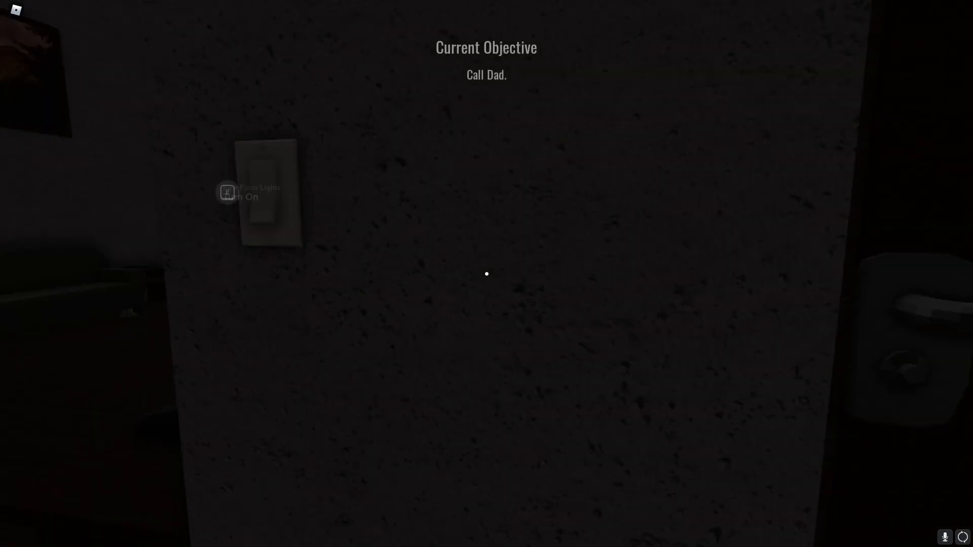
pyautogui.moveTo(486, 273)
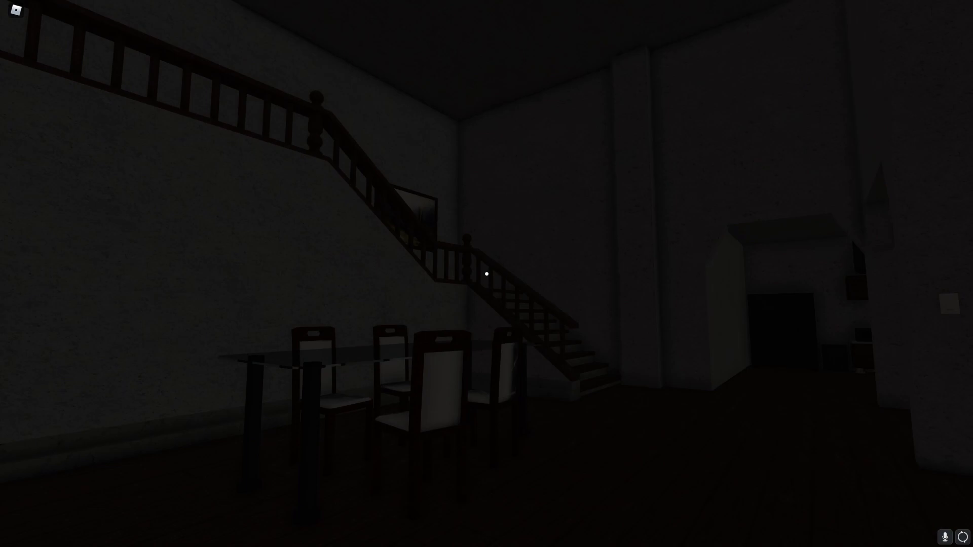
pyautogui.moveTo(486, 274)
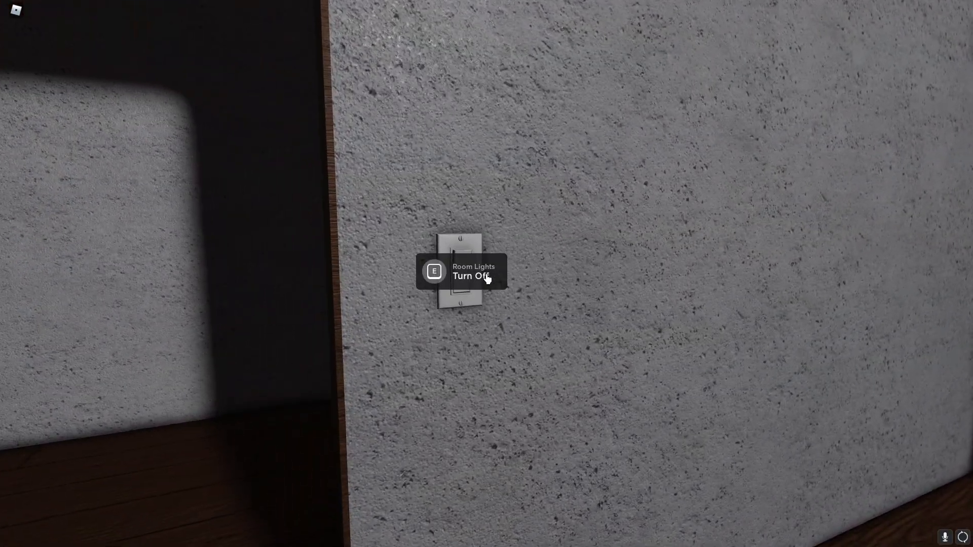
# Step: Switch off the room lights and go down to the staircase by the dining table
pyautogui.press('e')
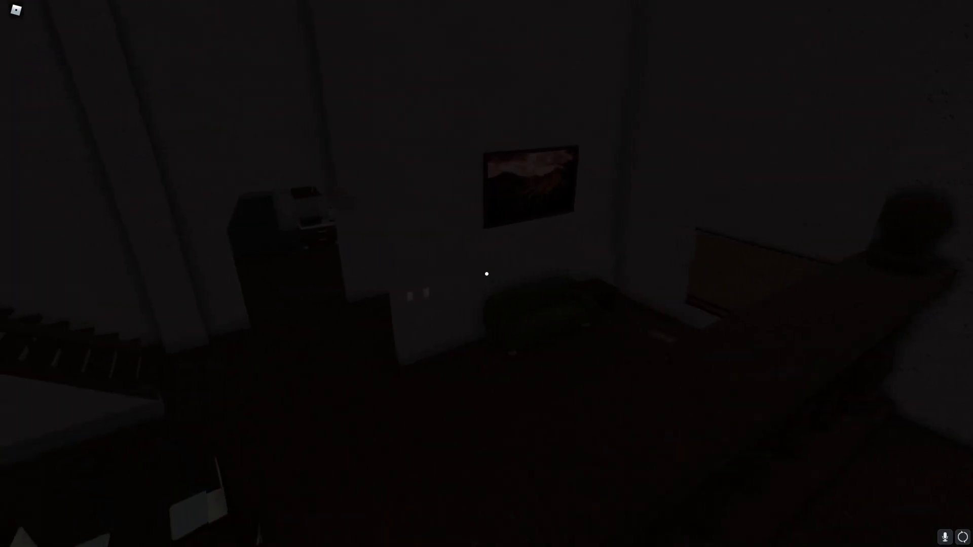
pyautogui.moveTo(487, 274)
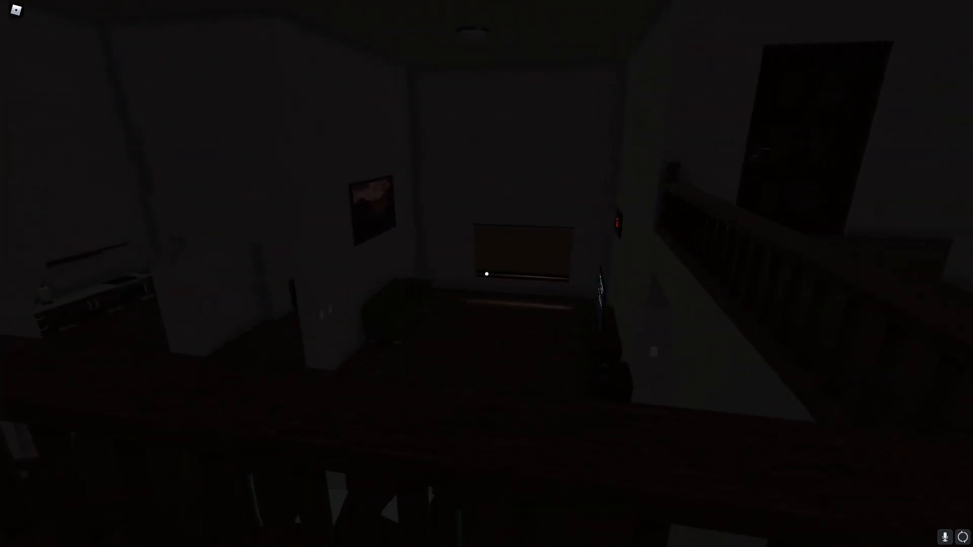
pyautogui.moveTo(486, 274)
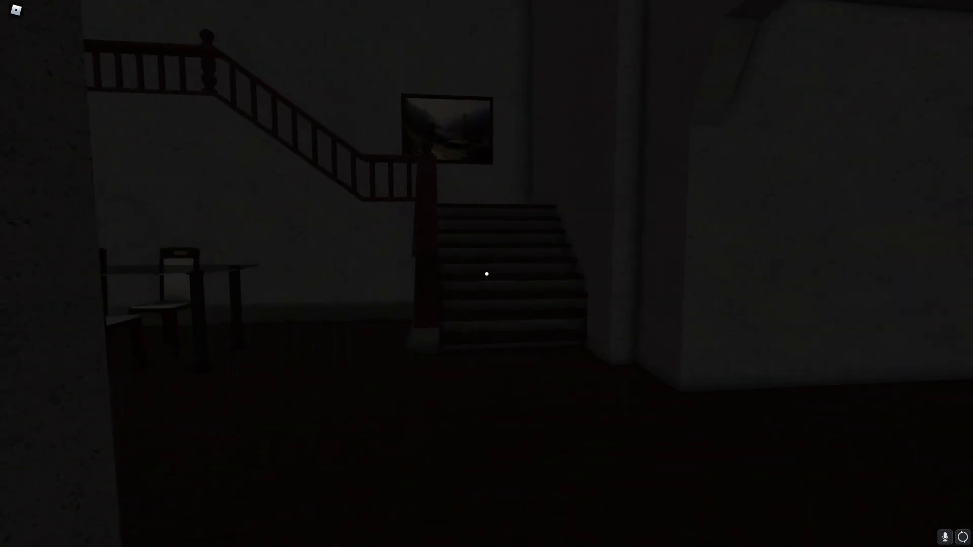
pyautogui.moveTo(486, 273)
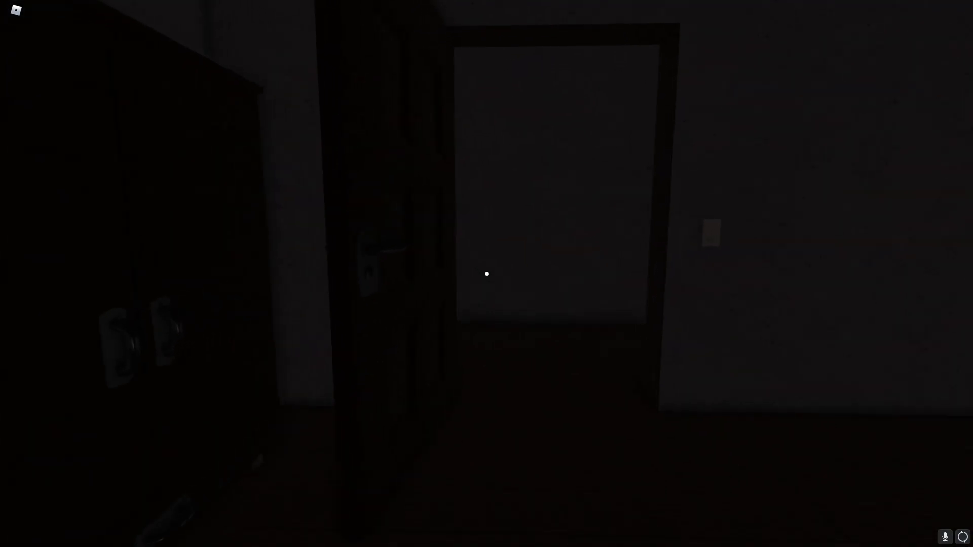
pyautogui.moveTo(487, 274)
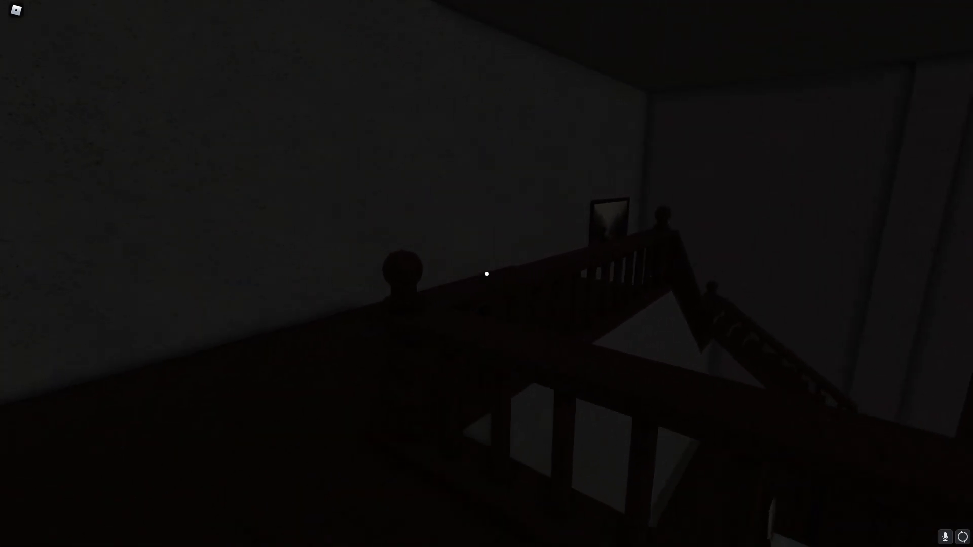
pyautogui.moveTo(486, 274)
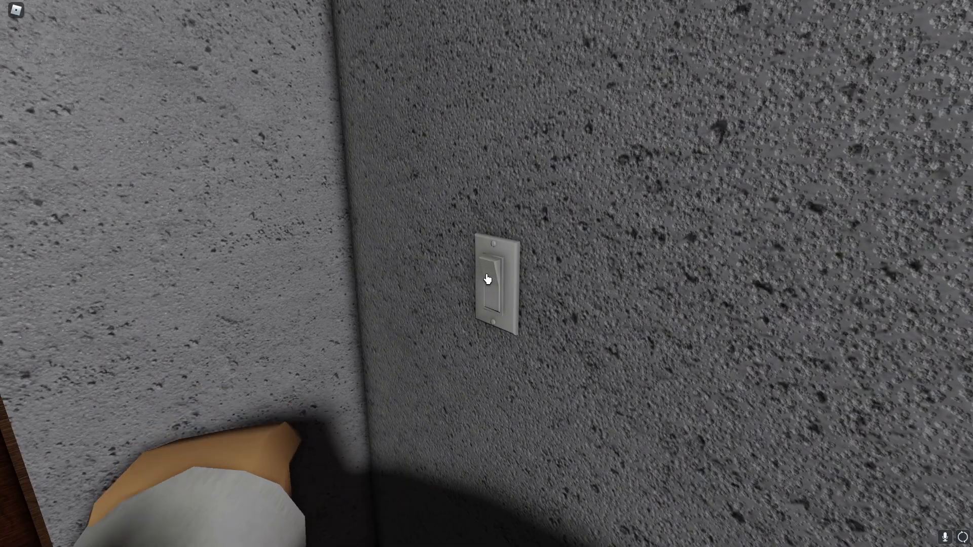
# Step: Go back upstairs past the lockers and flip the wall light switch
pyautogui.click(497, 280)
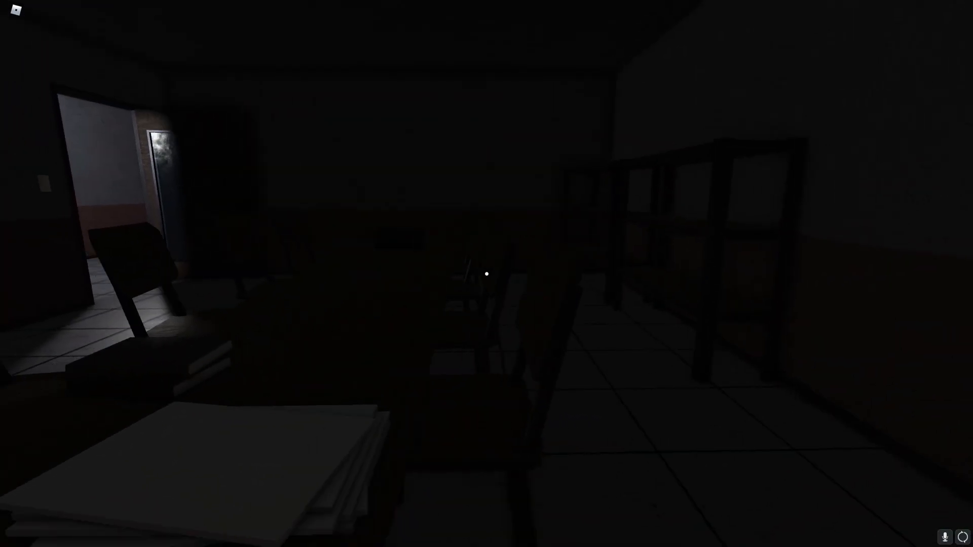
pyautogui.moveTo(486, 274)
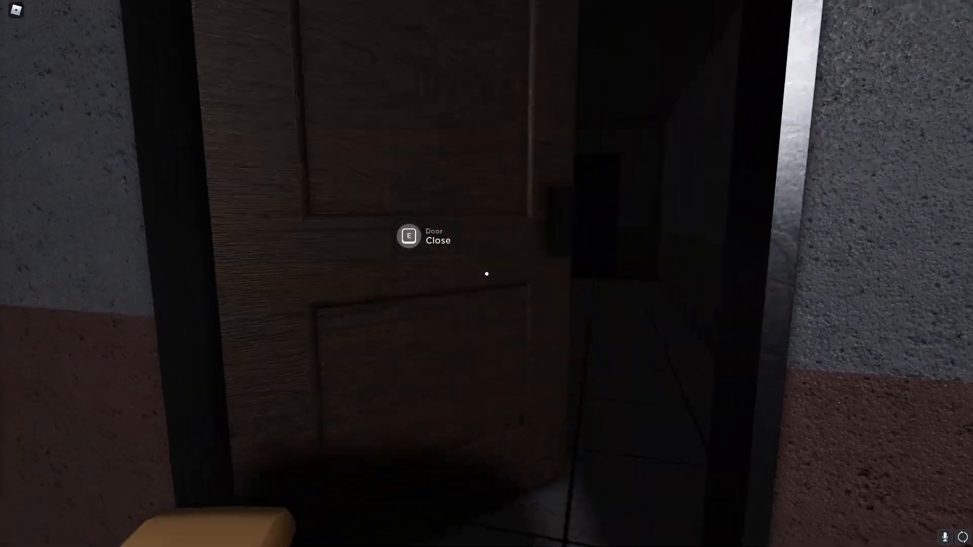
# Step: Open the door into the storage room of crates and continue into the long hallway
pyautogui.press('e')
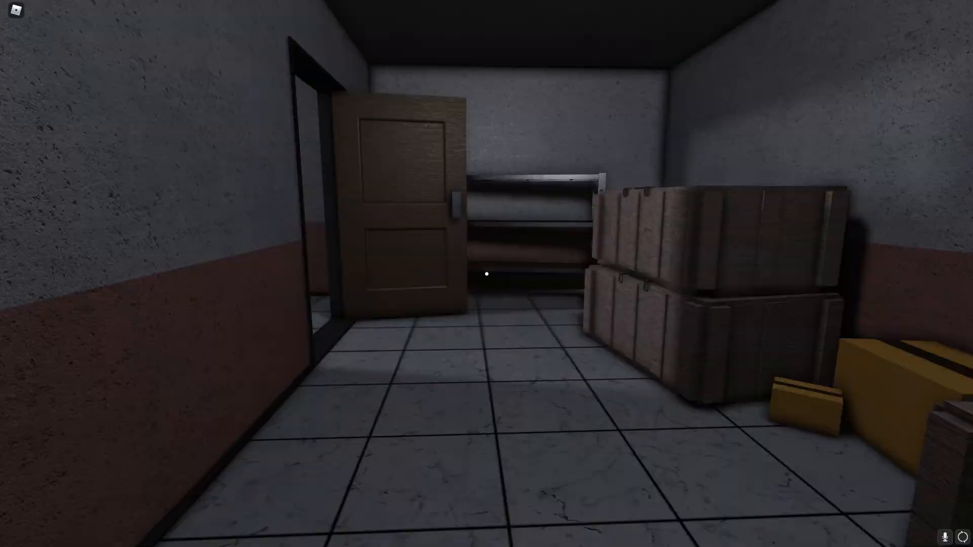
pyautogui.moveTo(487, 274)
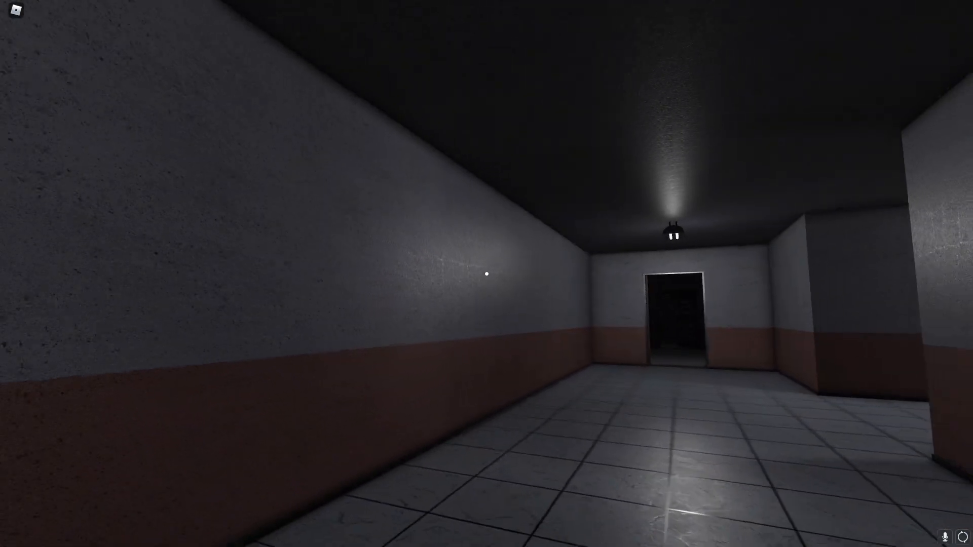
# Step: Walk forward out of the dark storage hall to the windowed corridor door
pyautogui.press('w')
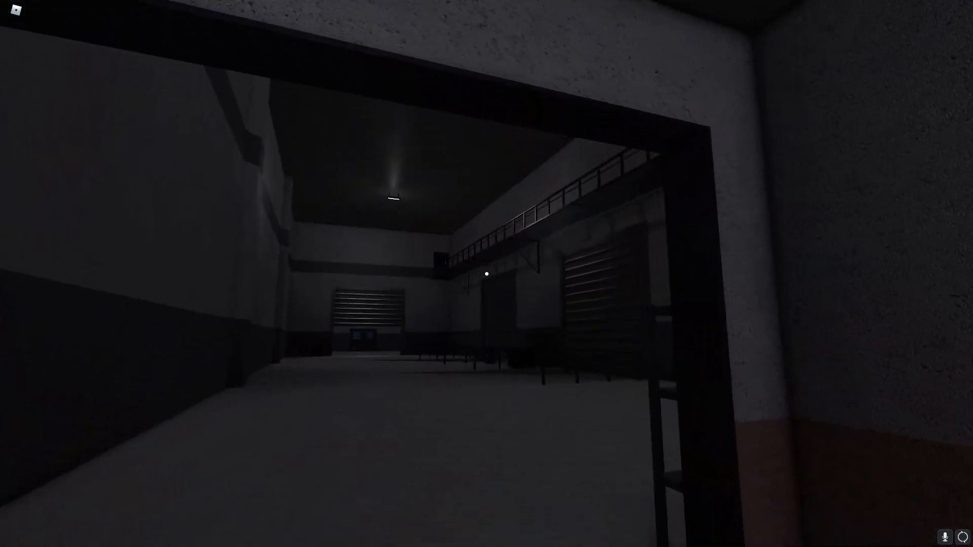
pyautogui.moveTo(486, 274)
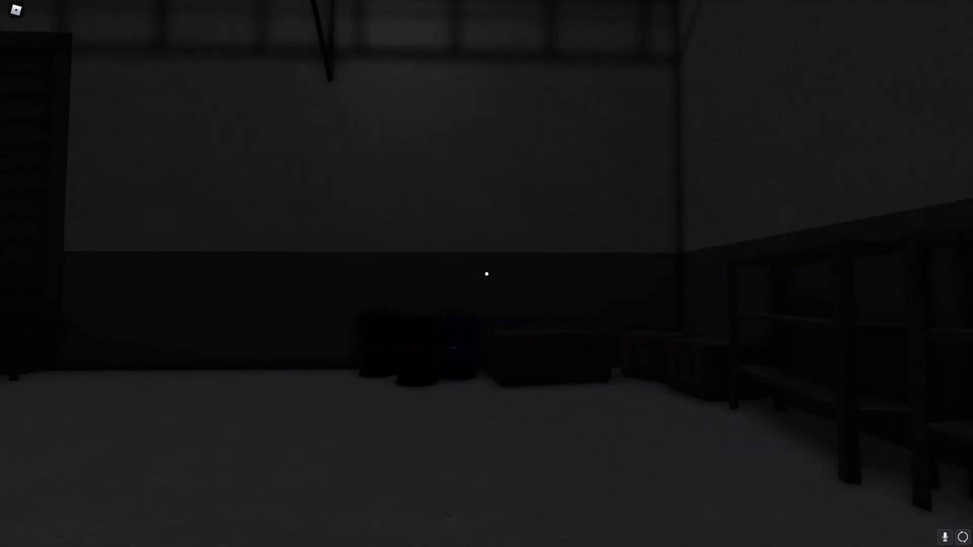
pyautogui.moveTo(486, 274)
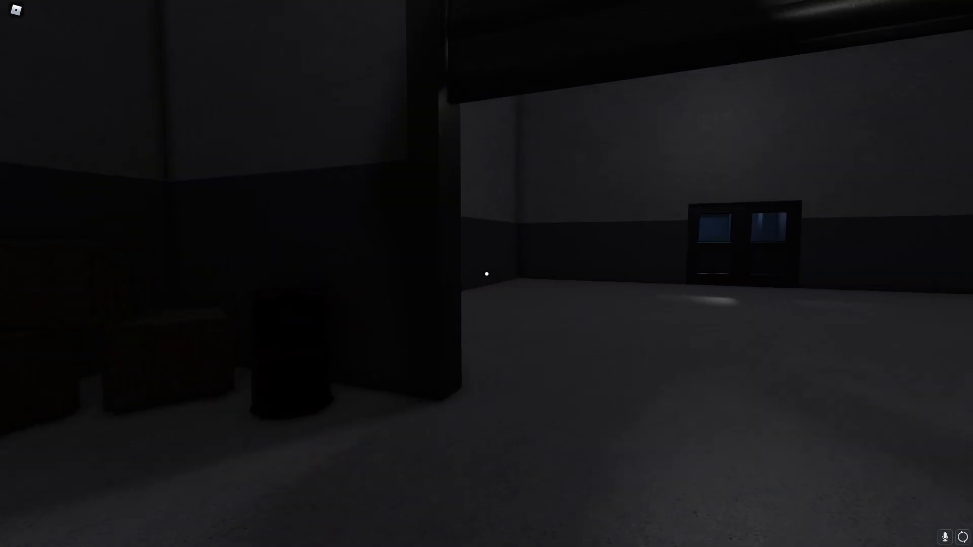
pyautogui.moveTo(486, 274)
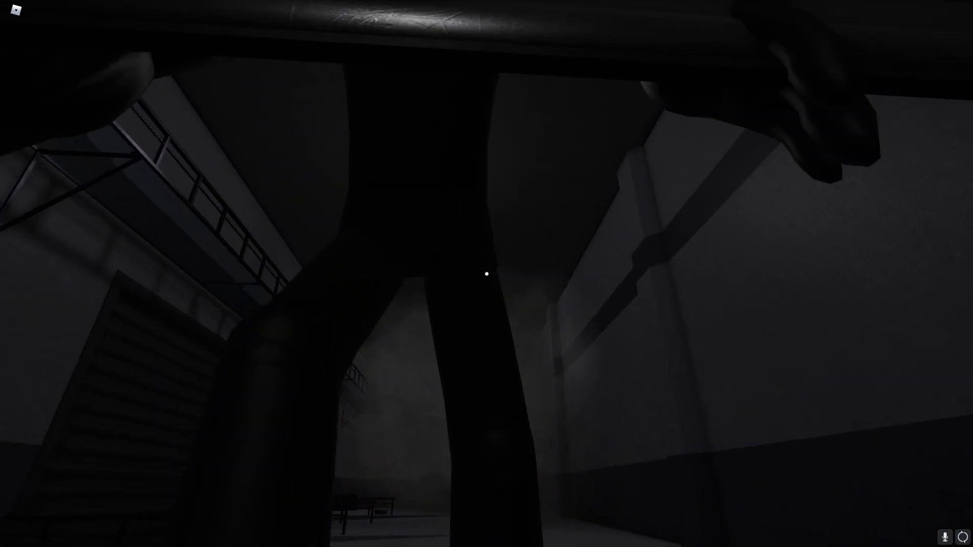
pyautogui.moveTo(487, 273)
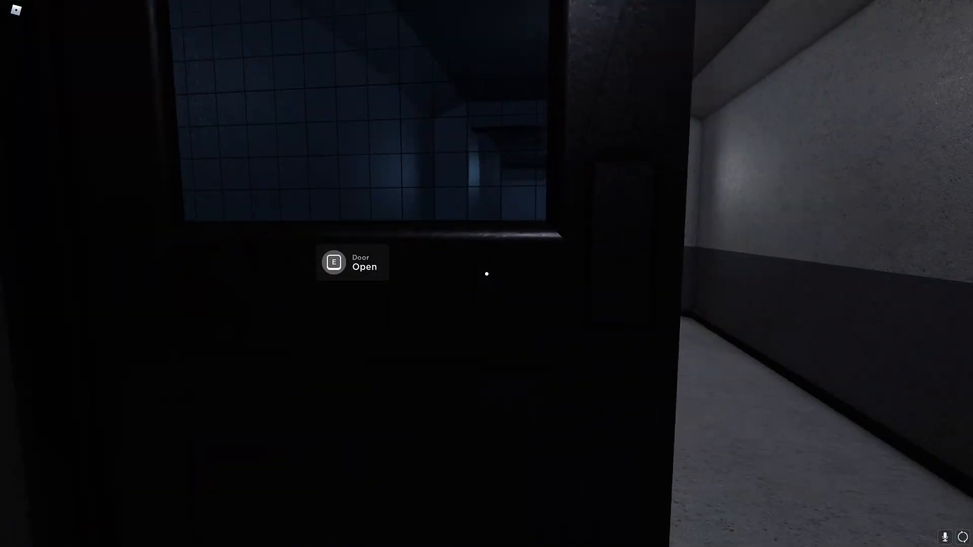
# Step: Open the windowed door and walk the grey corridor to the closed panelled door
pyautogui.press('e')
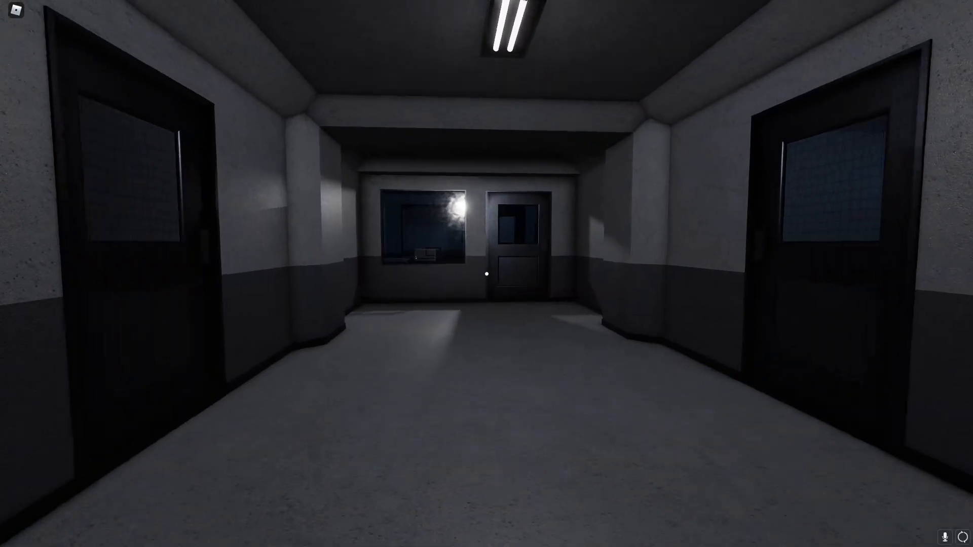
pyautogui.moveTo(486, 274)
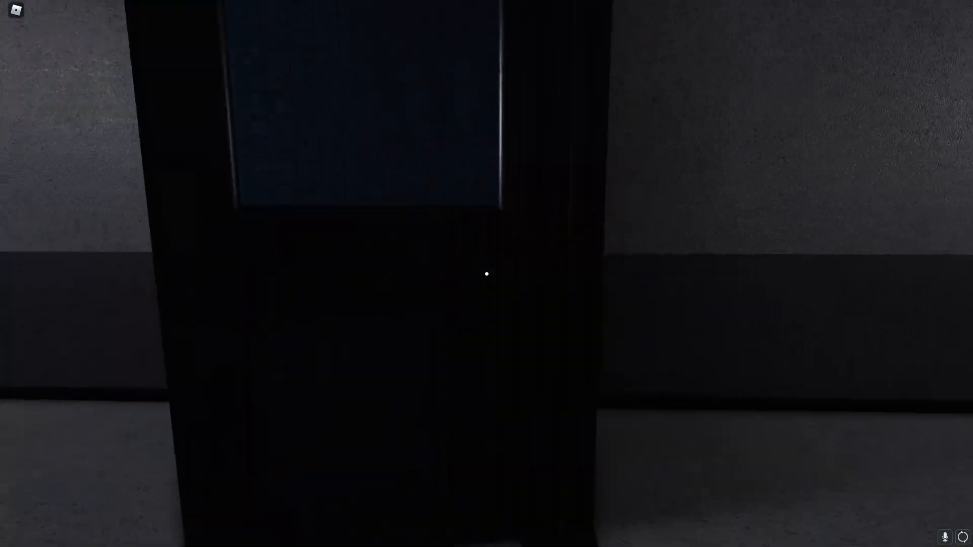
pyautogui.moveTo(486, 274)
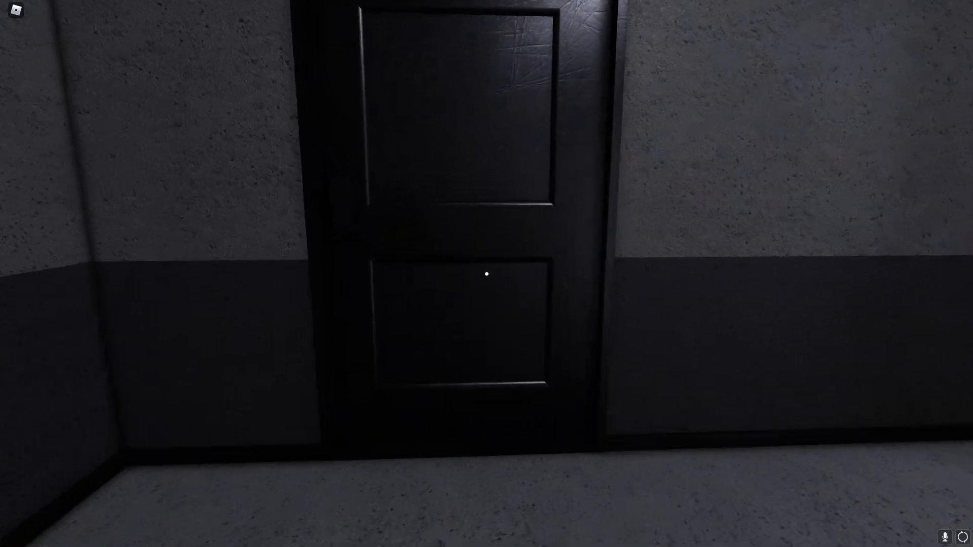
# Step: Open the striped metal door and search the room of metal beds with the flashlight
pyautogui.click(486, 274)
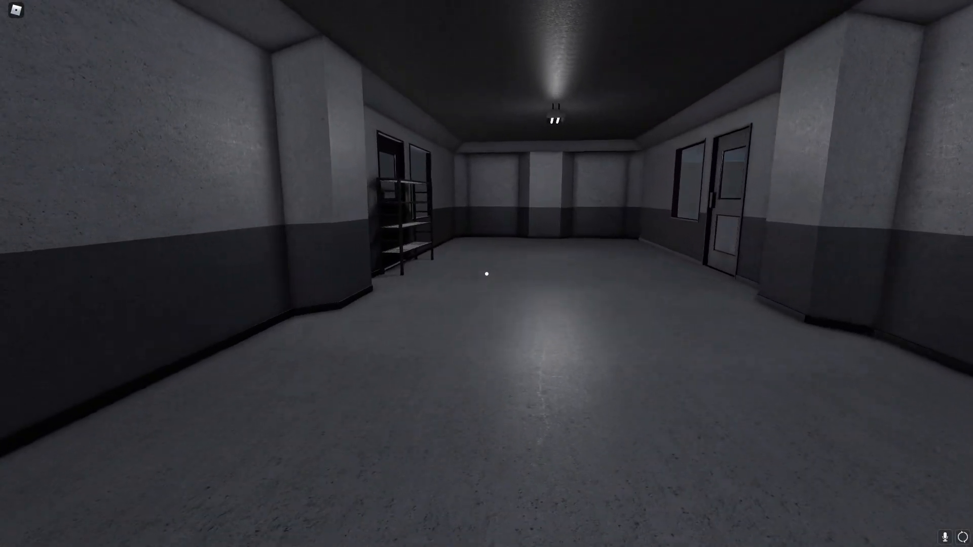
pyautogui.moveTo(487, 274)
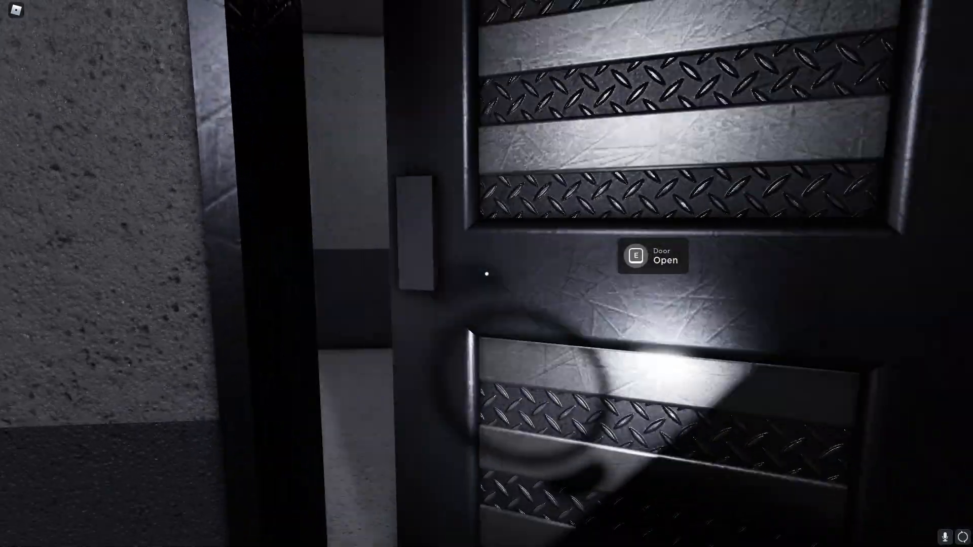
pyautogui.press('e')
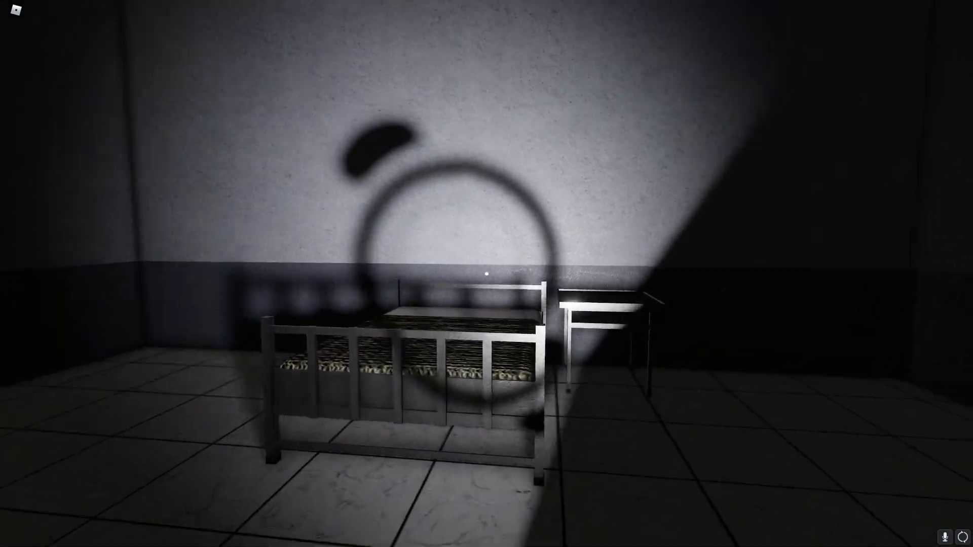
pyautogui.moveTo(486, 274)
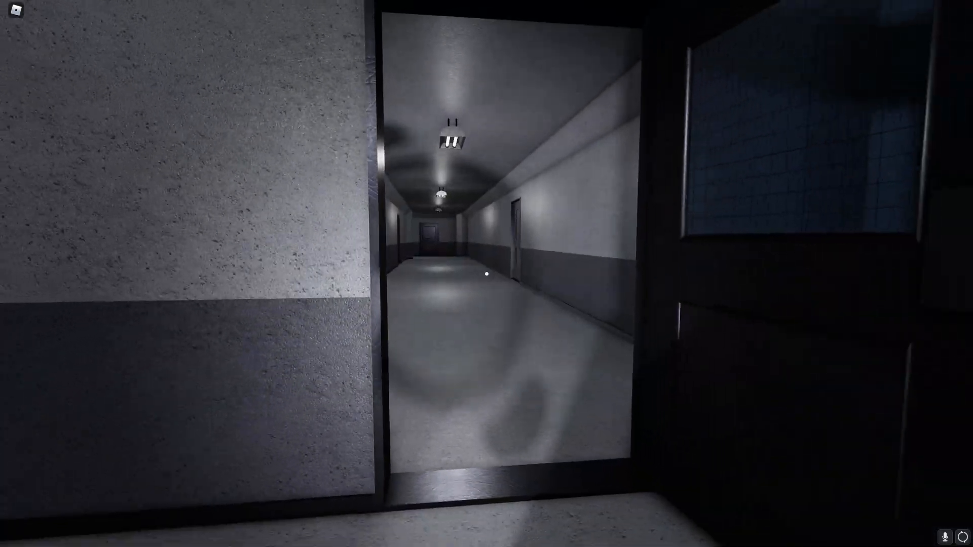
pyautogui.moveTo(487, 274)
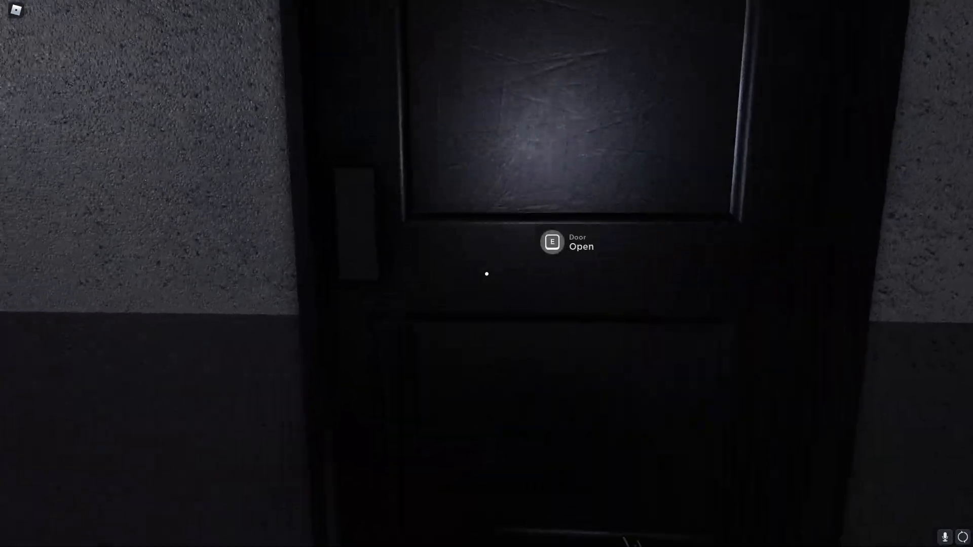
# Step: Walk down the long corridor and open the dark panelled door into the restroom
pyautogui.press('e')
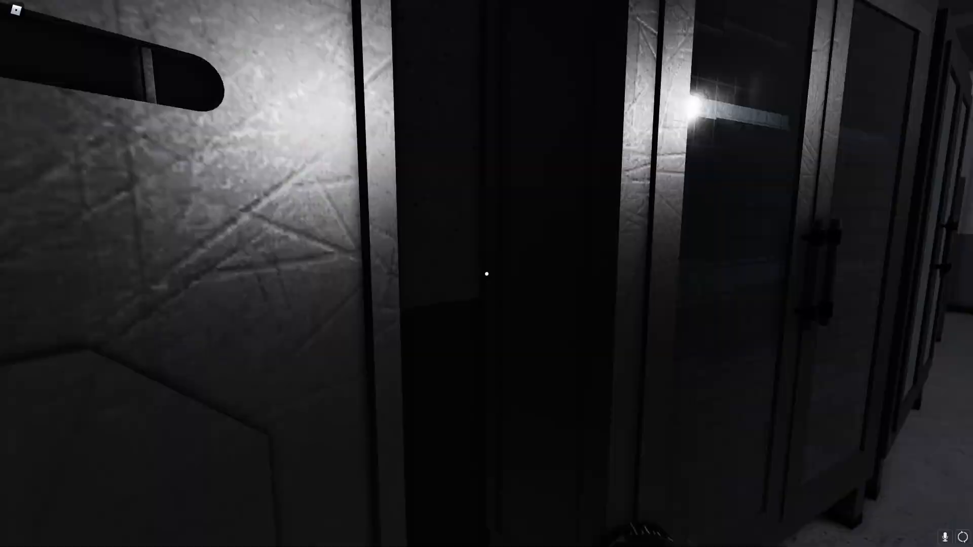
pyautogui.moveTo(486, 274)
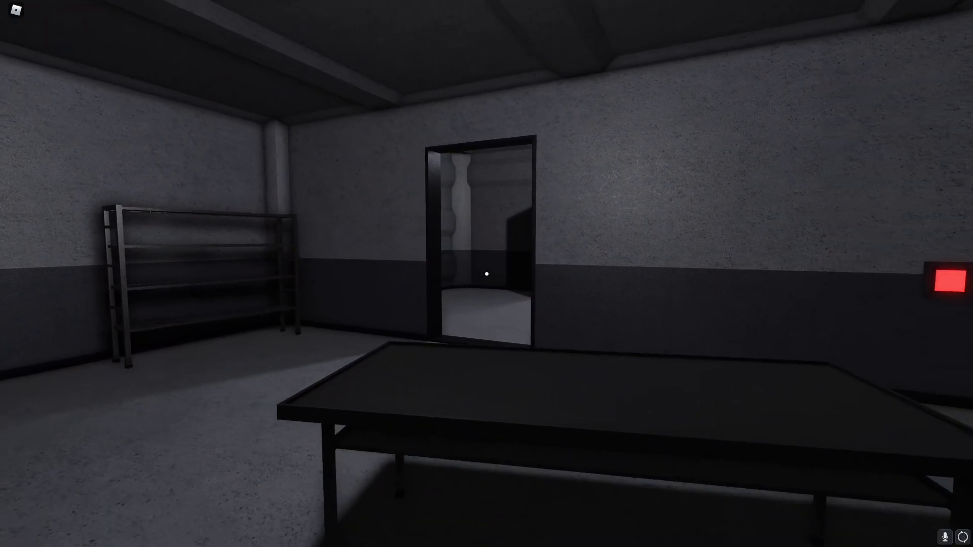
pyautogui.moveTo(486, 273)
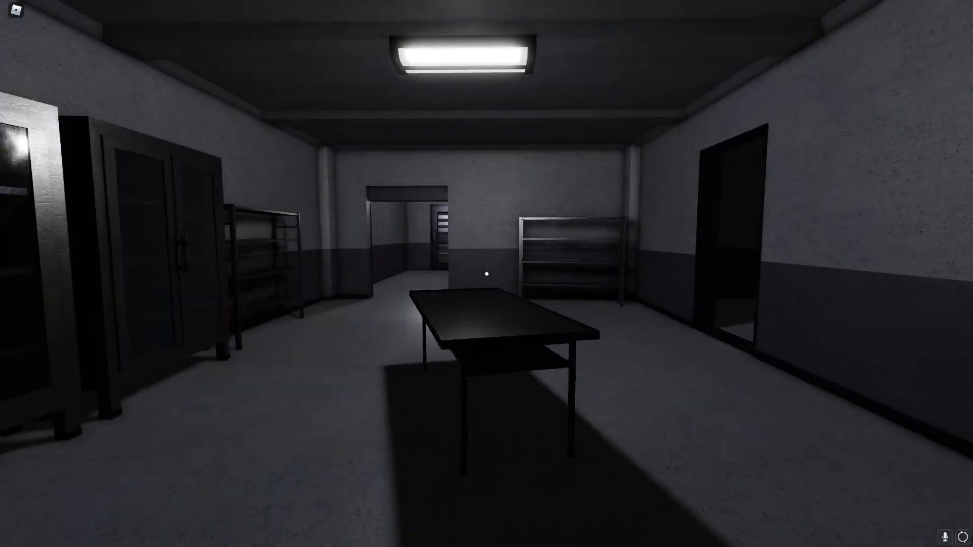
pyautogui.moveTo(487, 273)
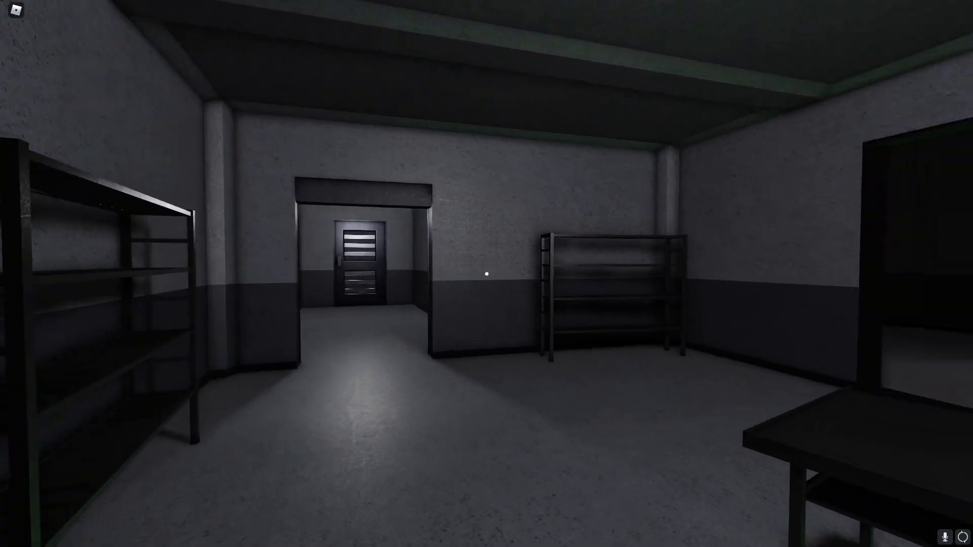